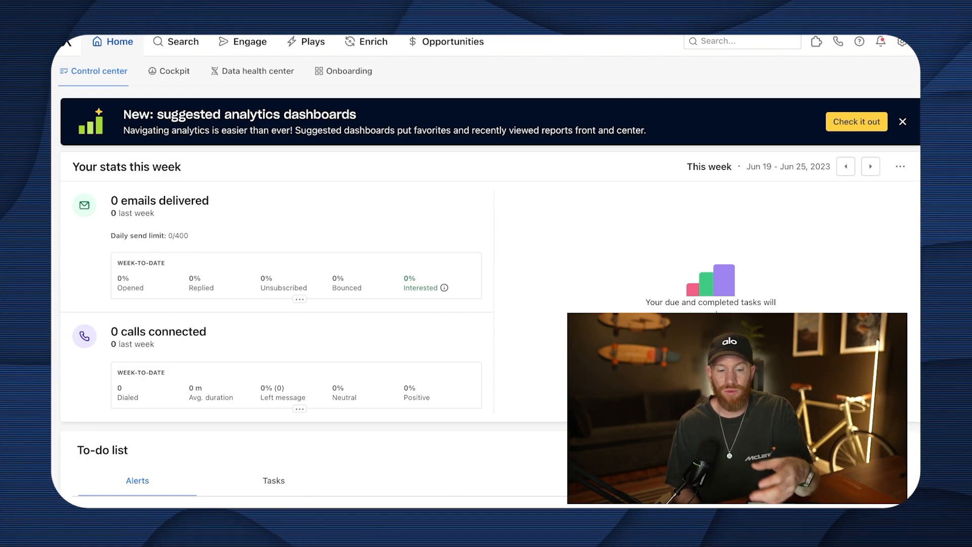
Visit the people search, then switch to the Sequences list under Engage
left_click(177, 42)
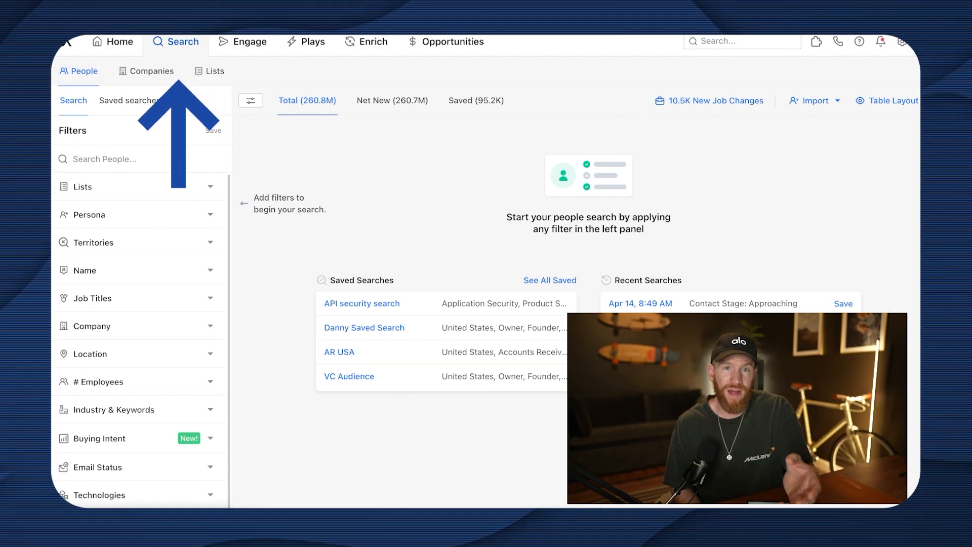
left_click(249, 42)
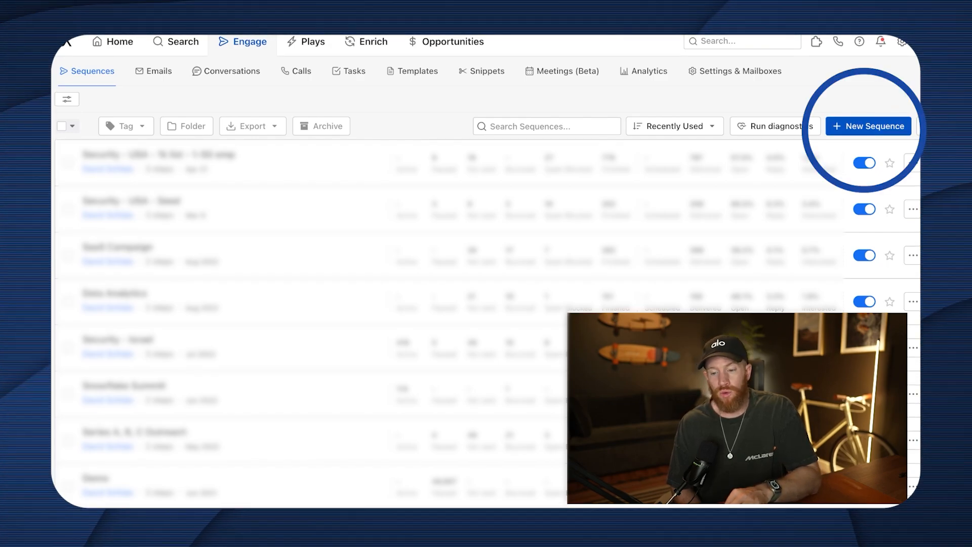
Create a blank sequence named 'My outreach sequence' using Normal Business Hours
left_click(868, 126)
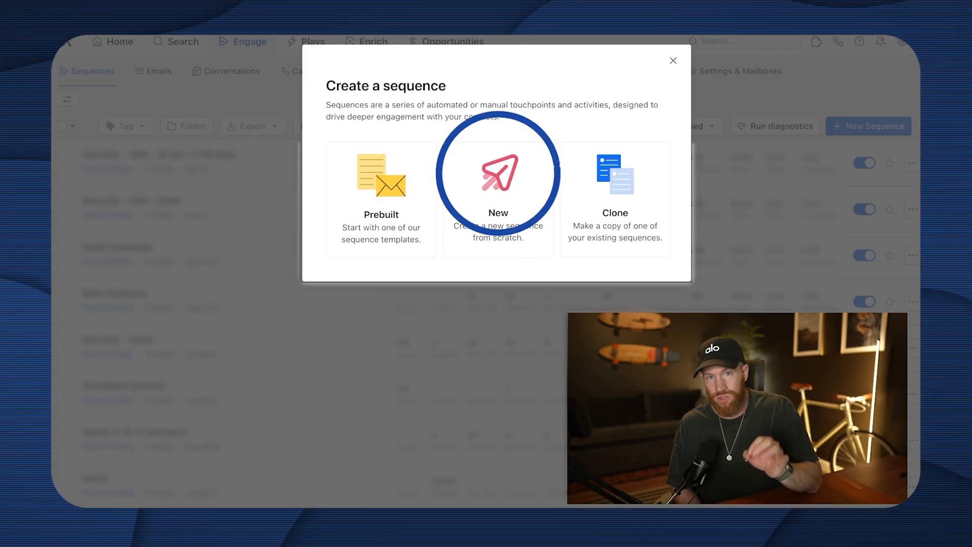
left_click(497, 186)
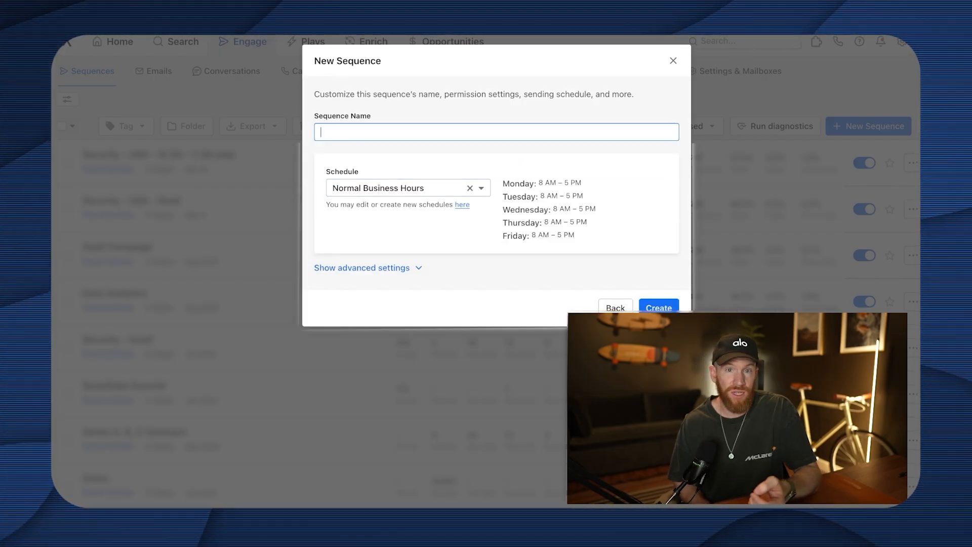
type("My")
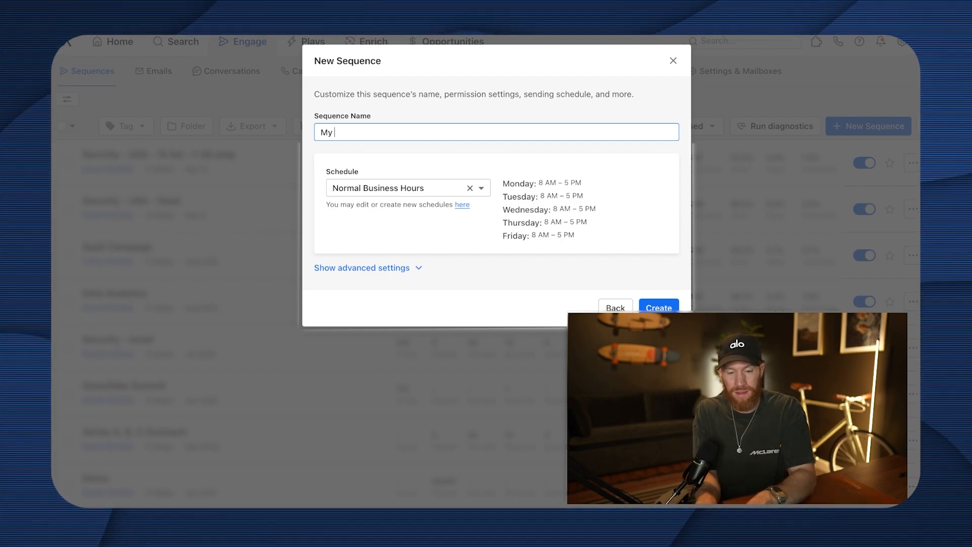
left_click(658, 309)
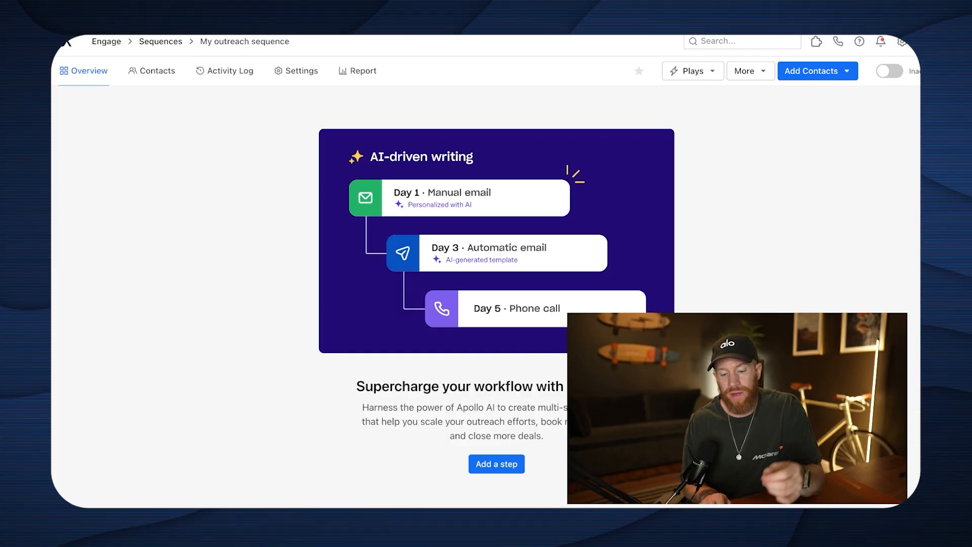
Add an automatic email as the first step, sent 5 minutes after contact is added
left_click(495, 464)
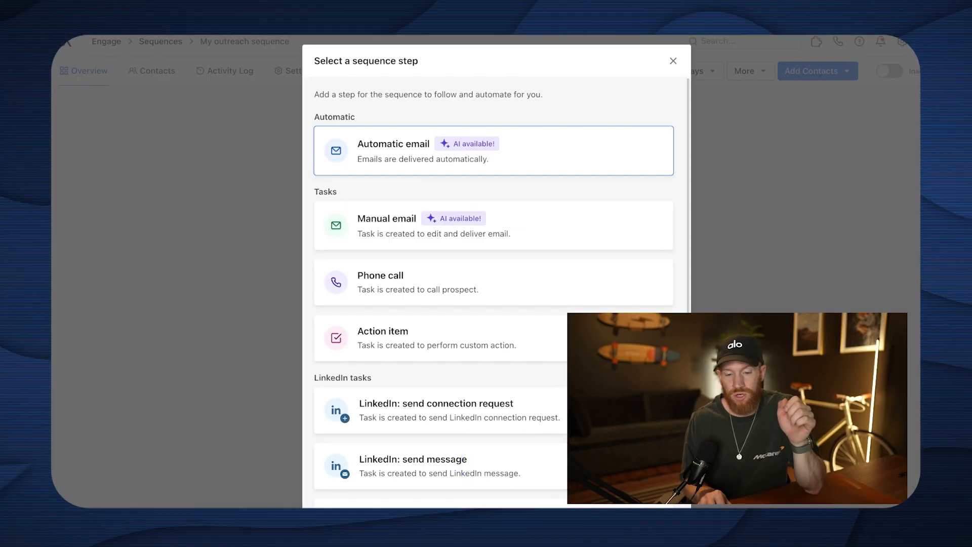
left_click(493, 150)
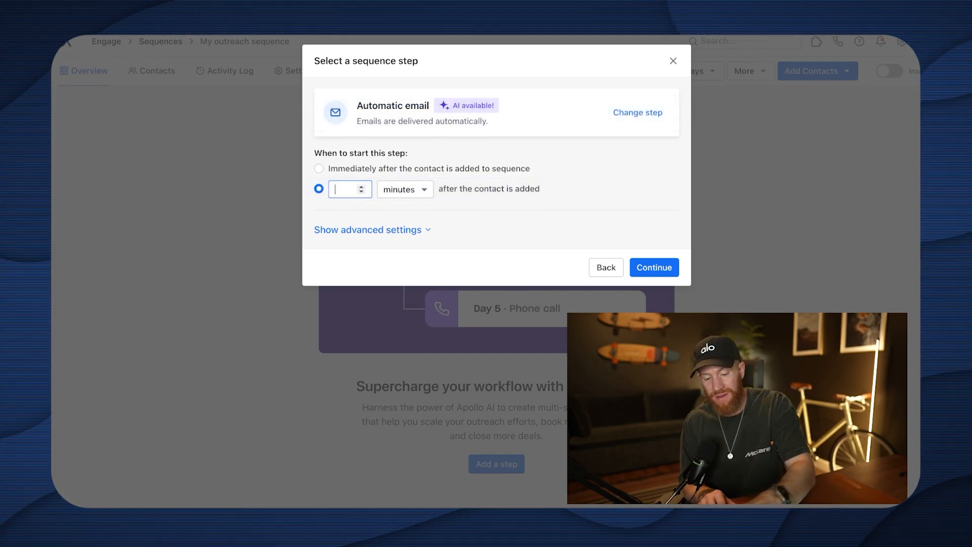
type("5")
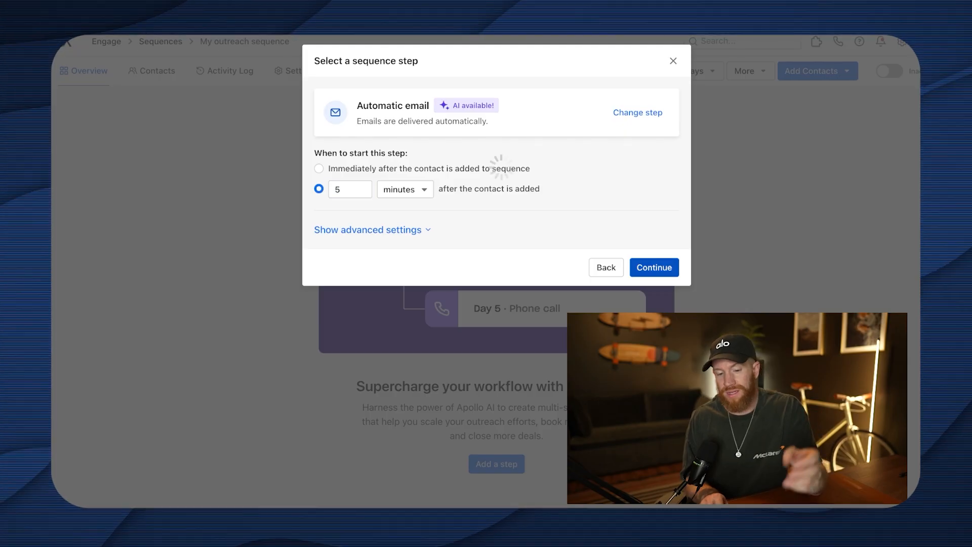
left_click(652, 268)
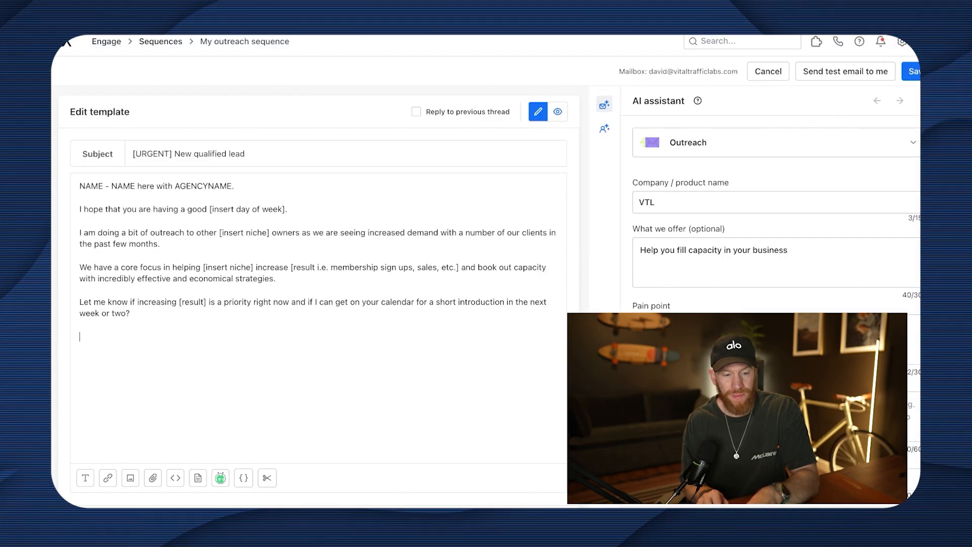
Fill in David and VTL, insert first-name and weekday variables, and set the niche to fitness studio owners
type("David")
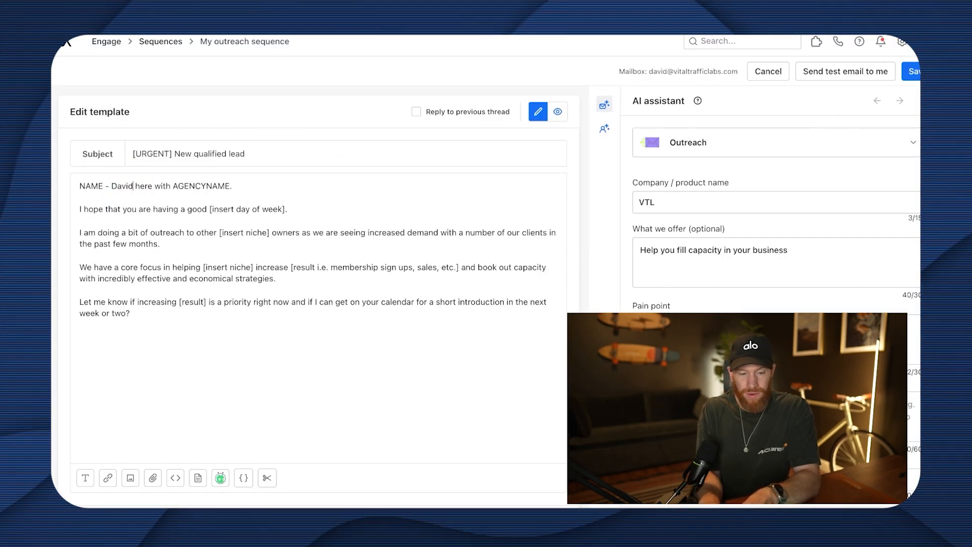
type("VTL")
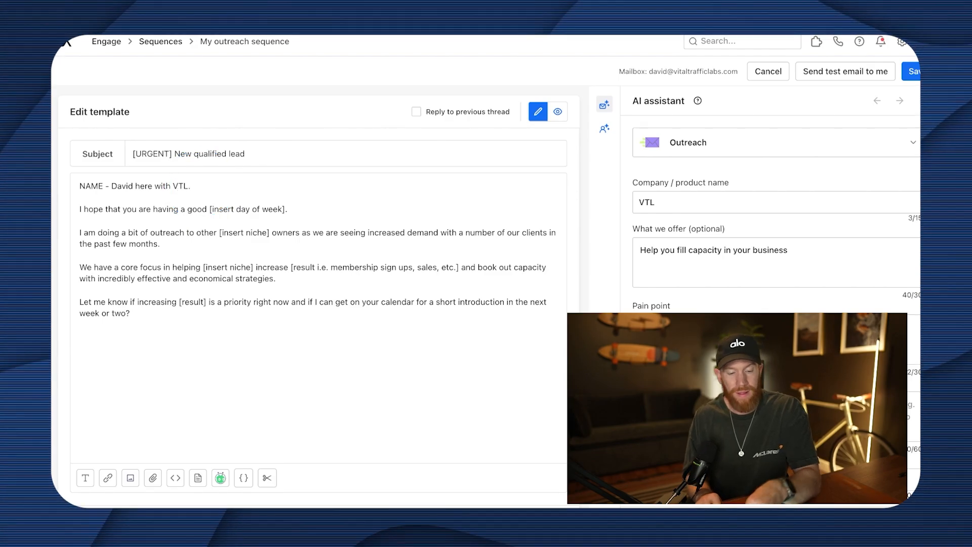
double_click(91, 186)
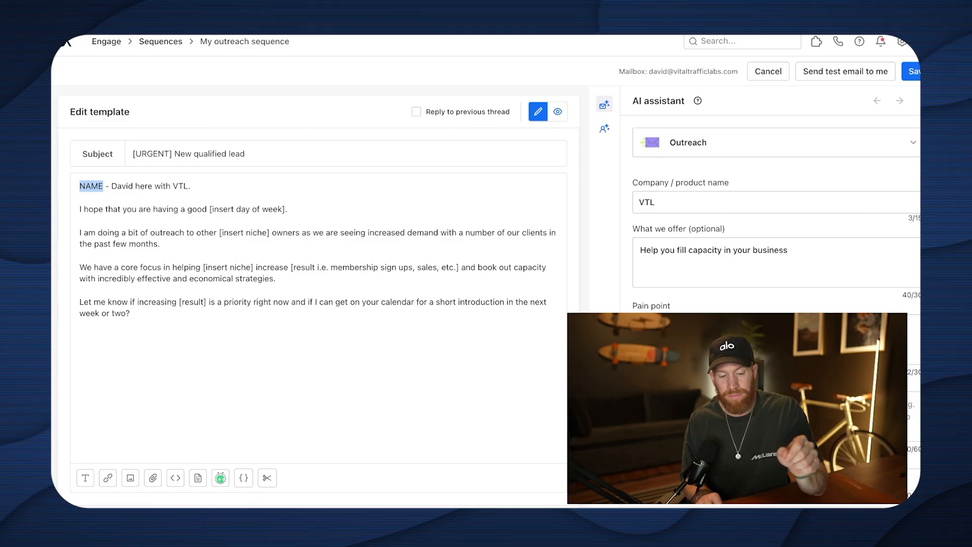
mouse_move(243, 477)
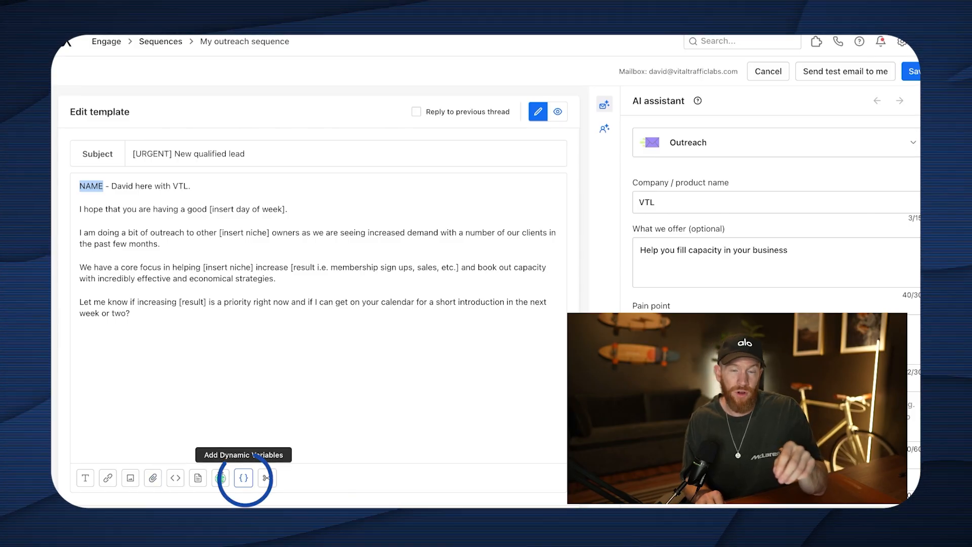
left_click(243, 477)
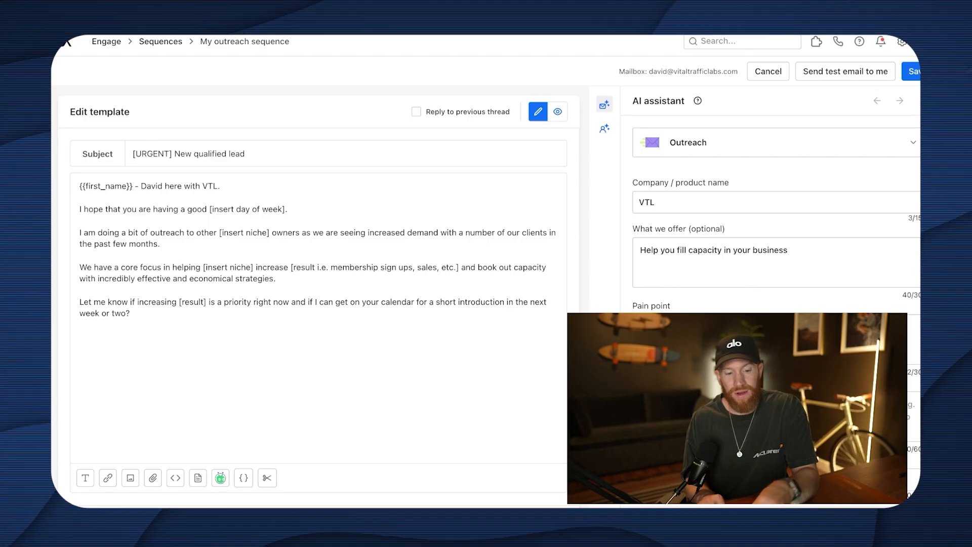
triple_click(182, 209)
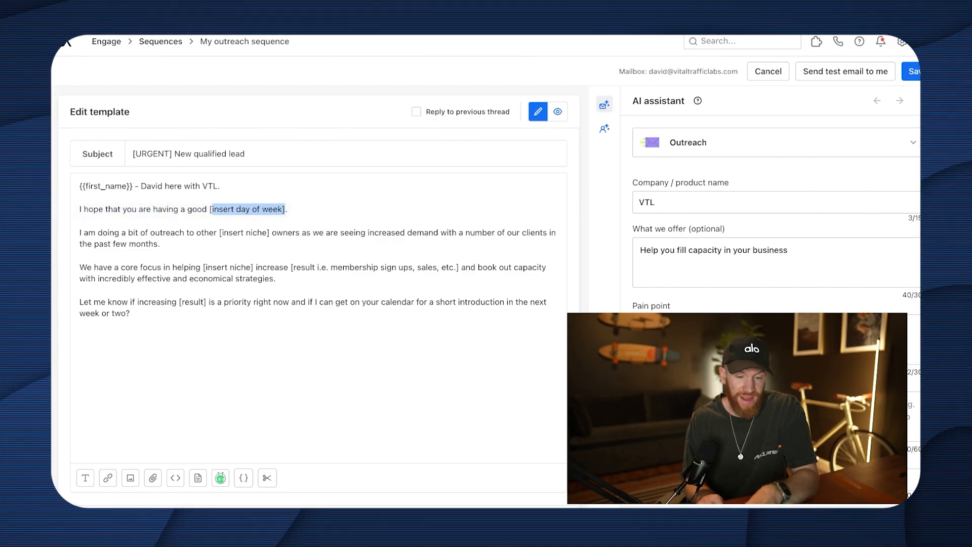
left_click(243, 477)
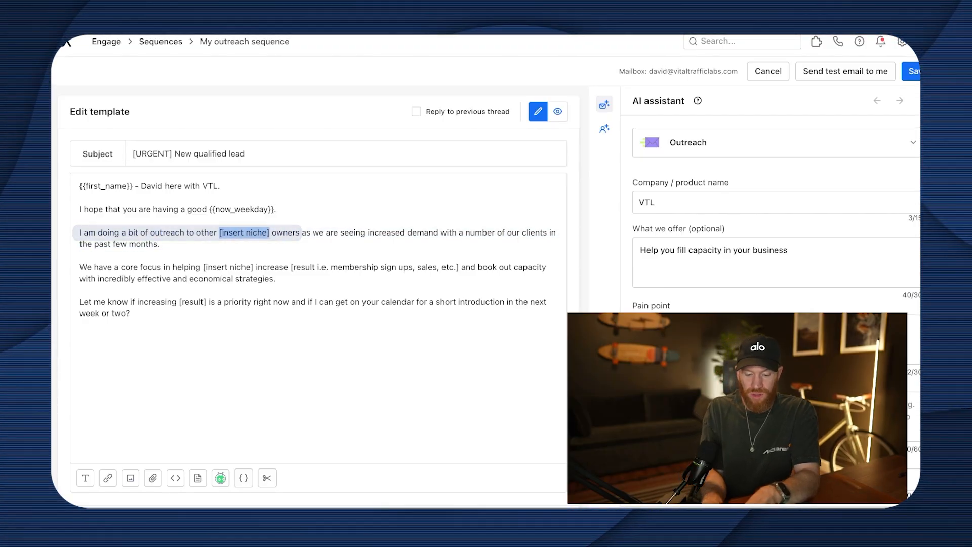
type("fitne")
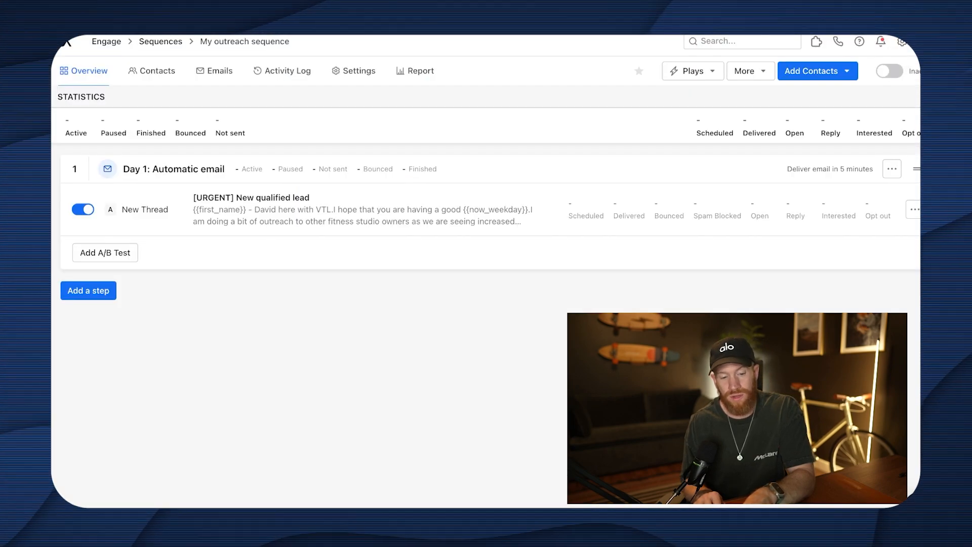
Add a second automatic email step sent 3 days after the first, opening its blank template
left_click(88, 290)
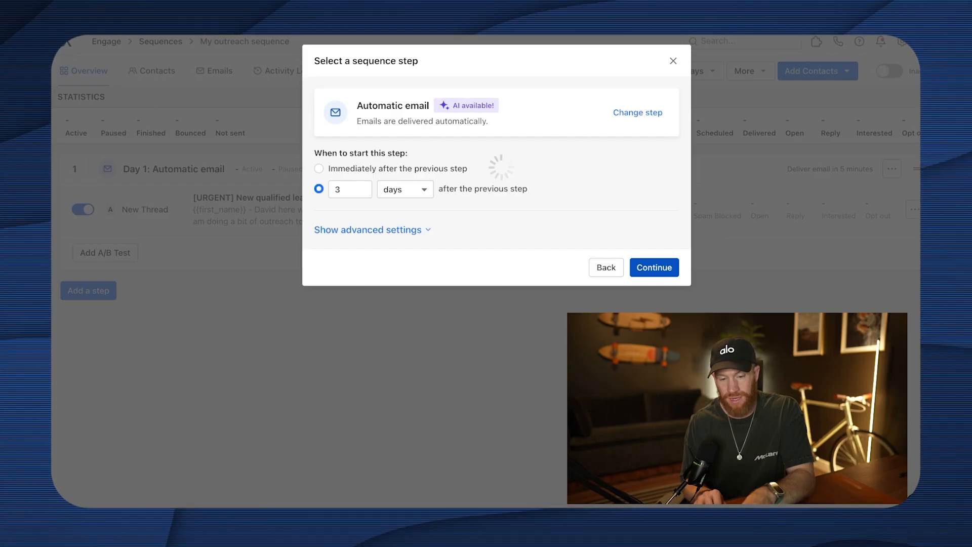
left_click(652, 268)
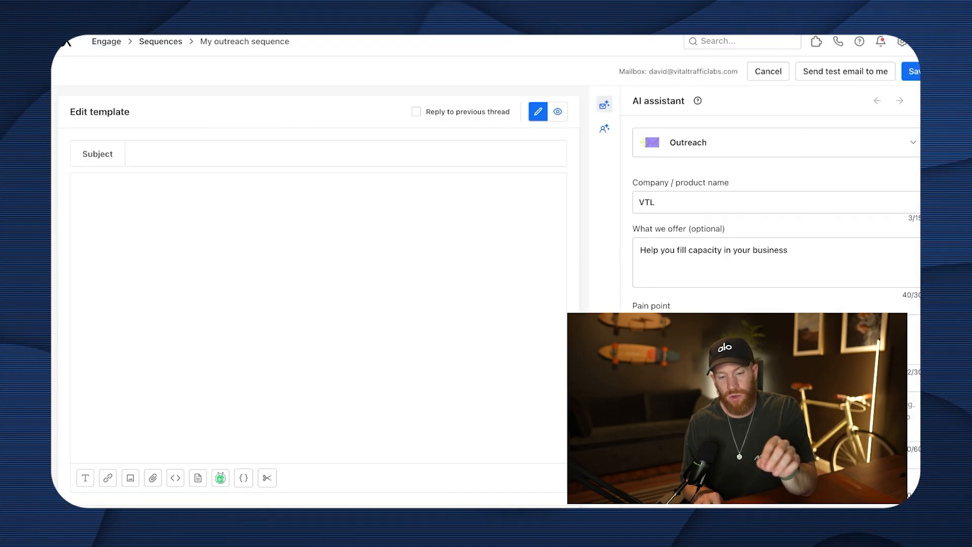
left_click(416, 112)
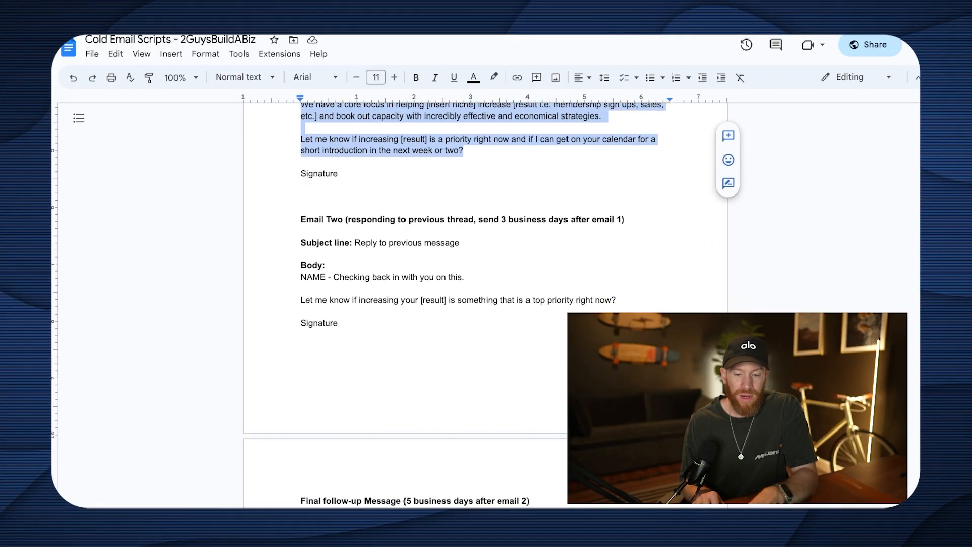
scroll("down", 3)
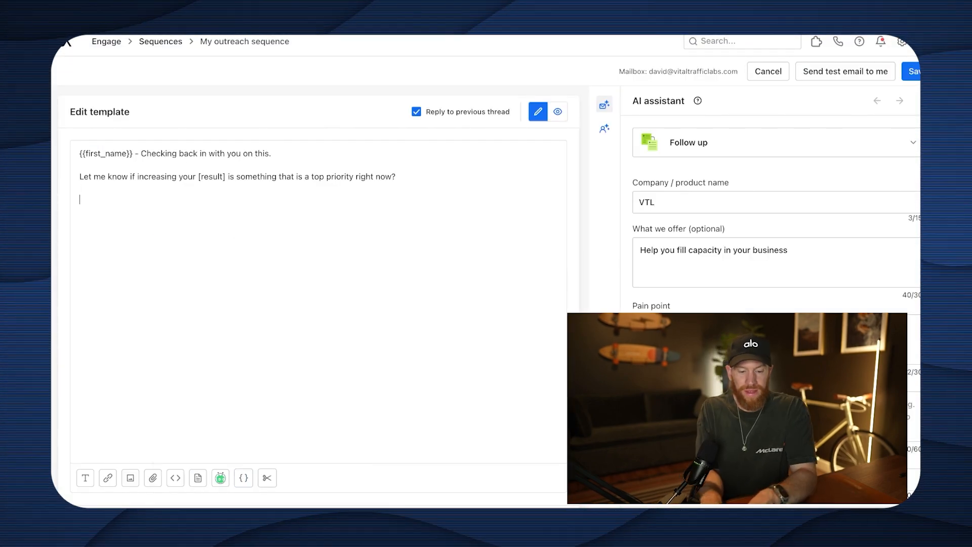
type("David Schlais")
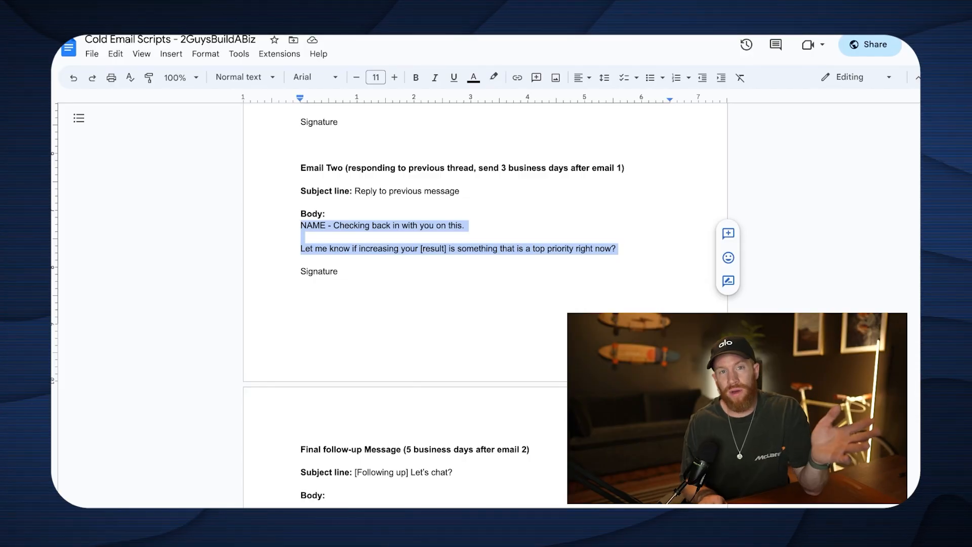
Select the body of the Final follow-up Message in the Google Docs script
scroll("down", 3)
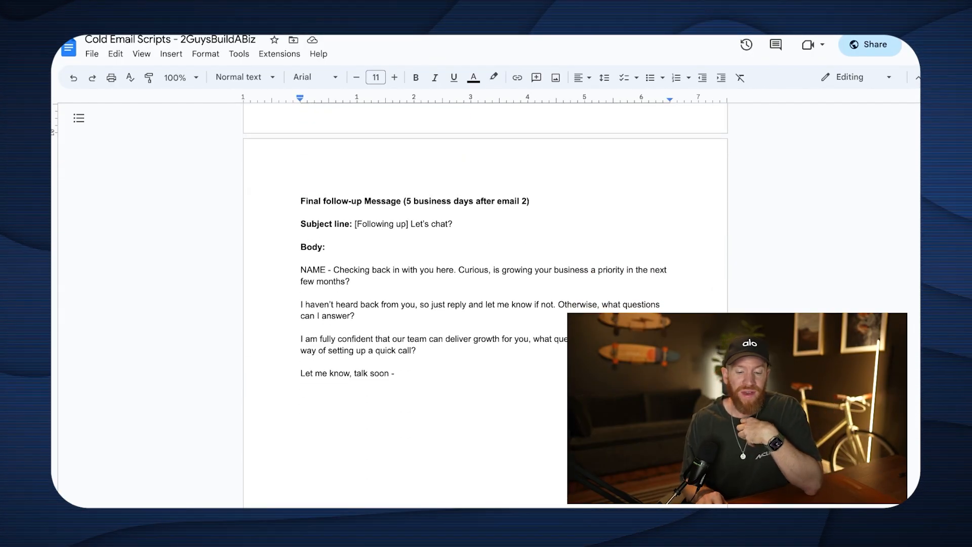
left_click_drag(300, 269, 394, 373)
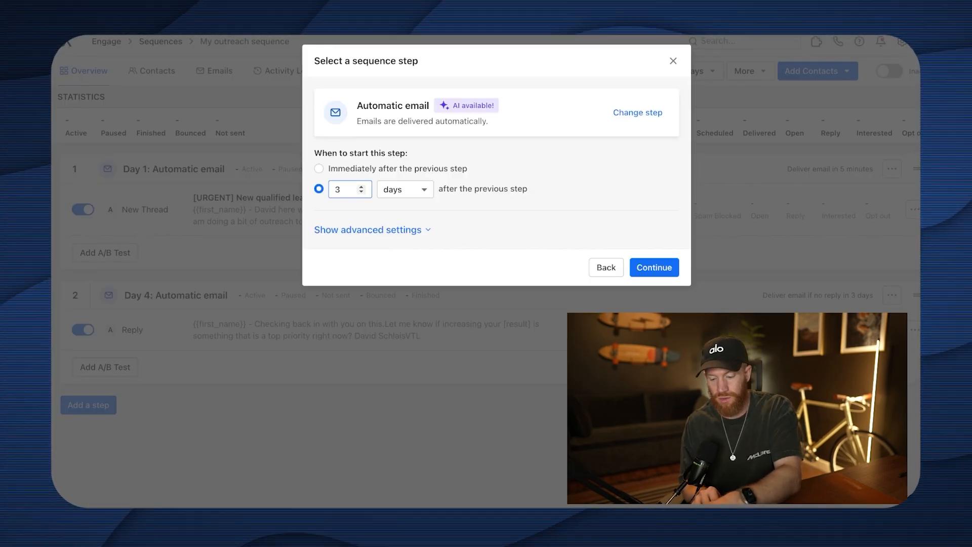
Time the third email 5 days after the previous step, with subject '[Following up] Let's chat?'
type("5")
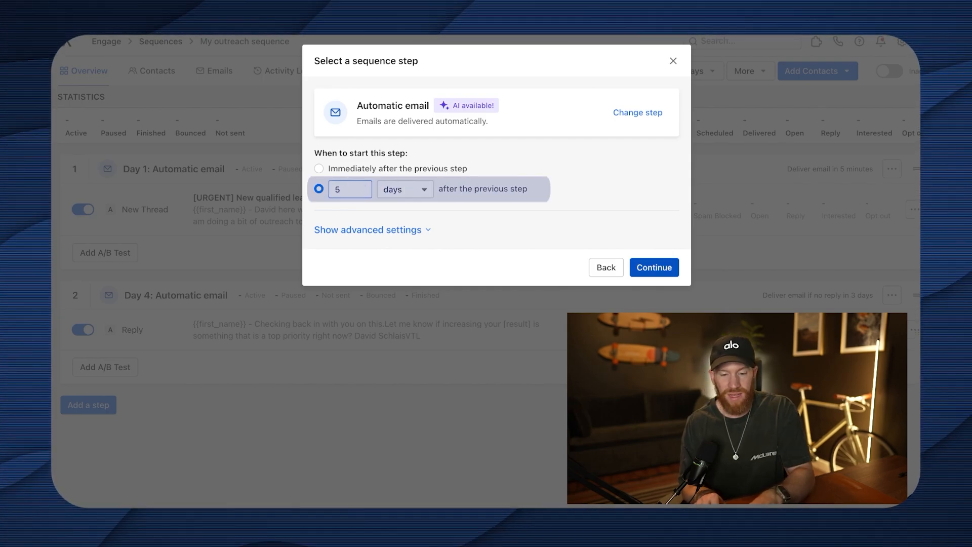
left_click(654, 268)
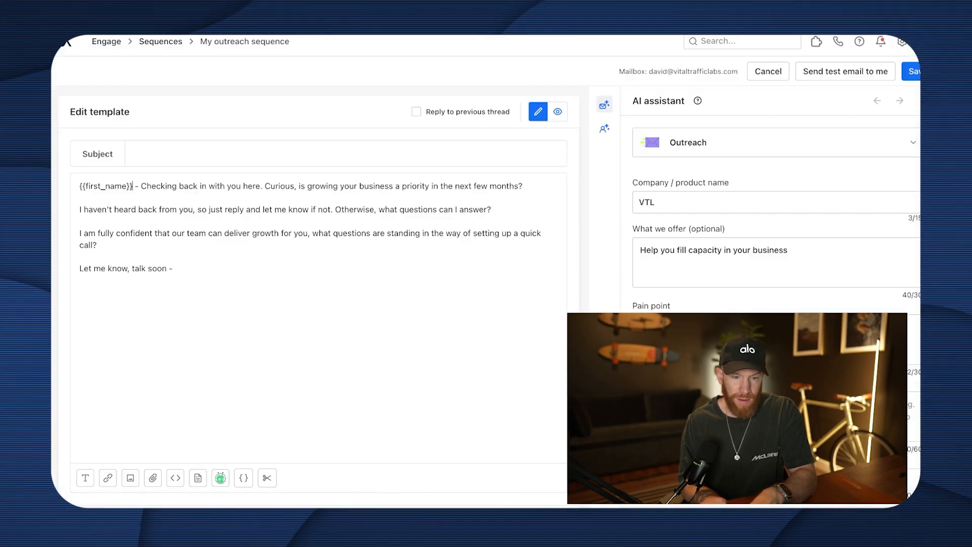
type("[Following up] Let's chat?")
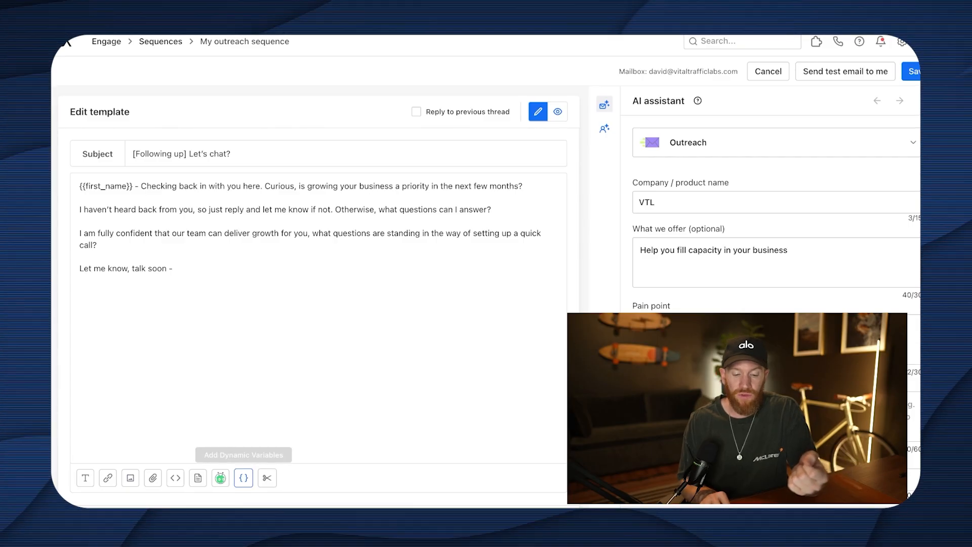
Browse the dynamic variables list, then go to Settings > General
left_click(243, 478)
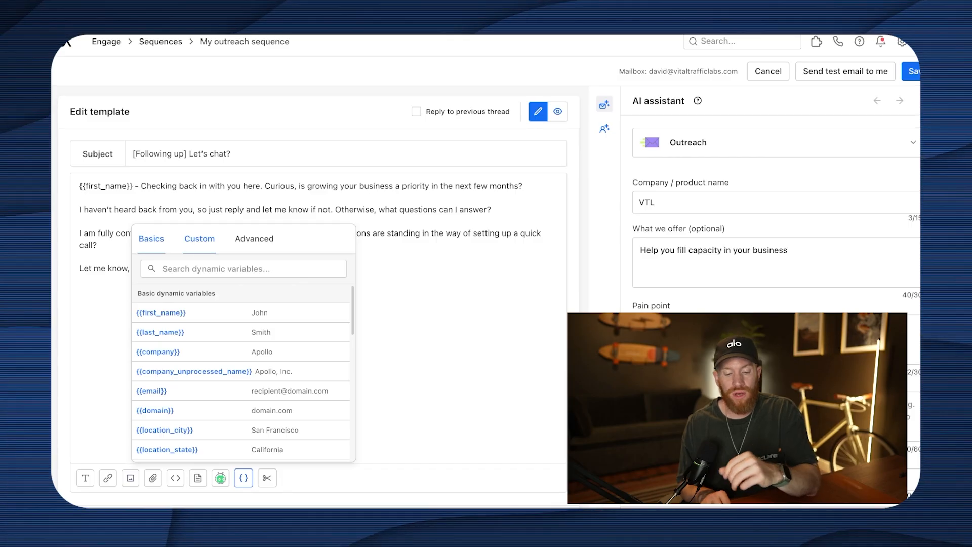
scroll("down", 3)
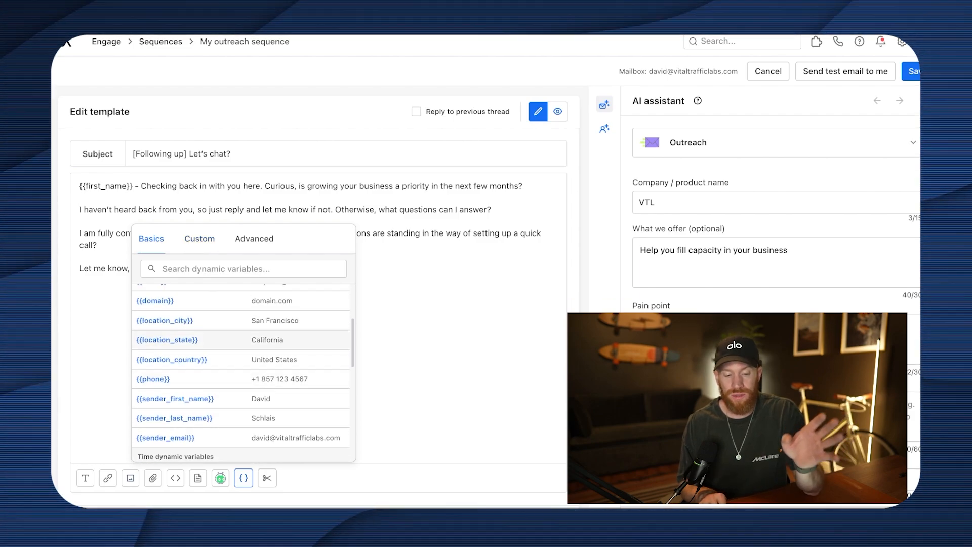
left_click(767, 72)
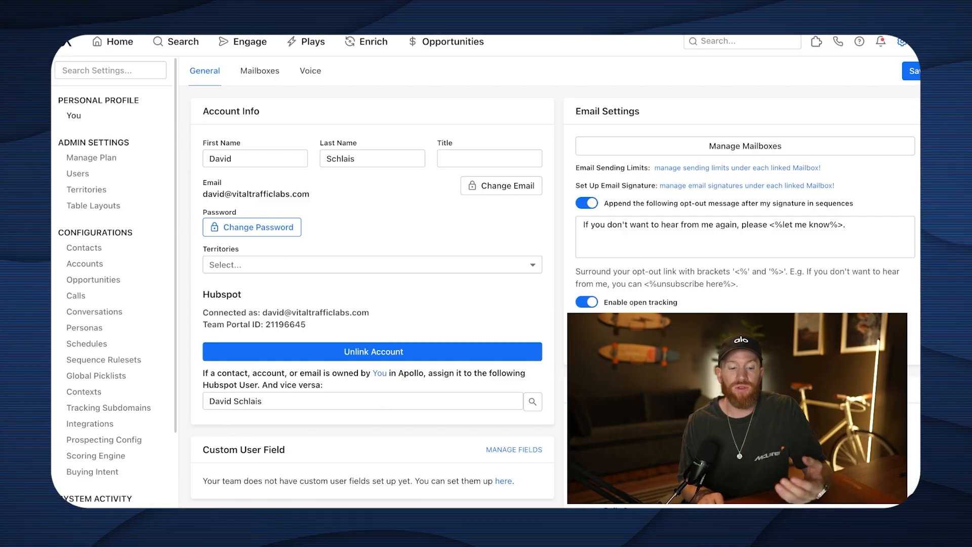
left_click(86, 343)
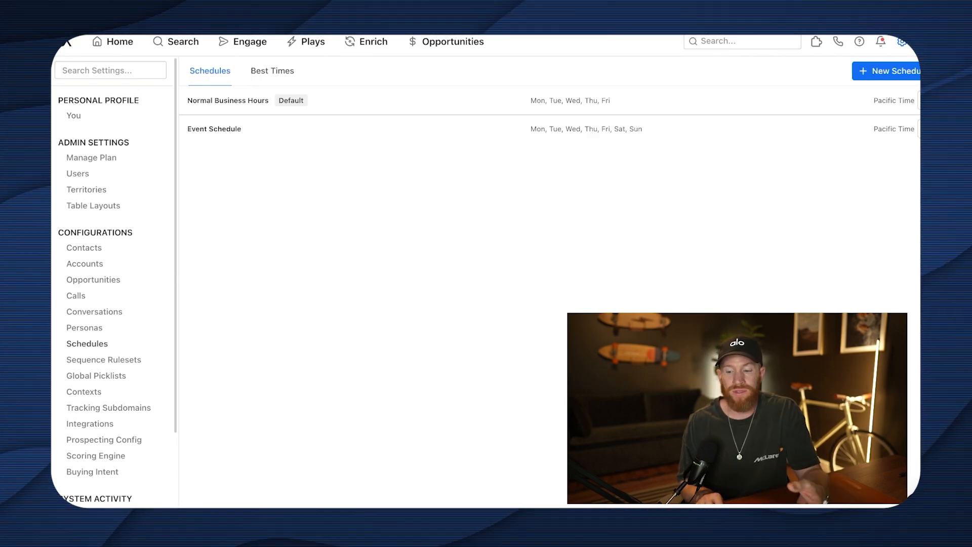
left_click(227, 100)
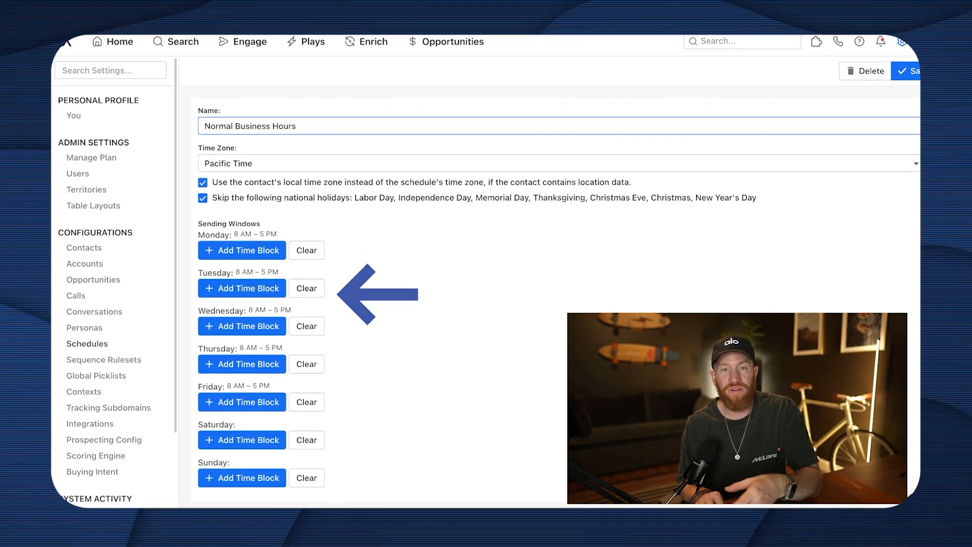
left_click(73, 115)
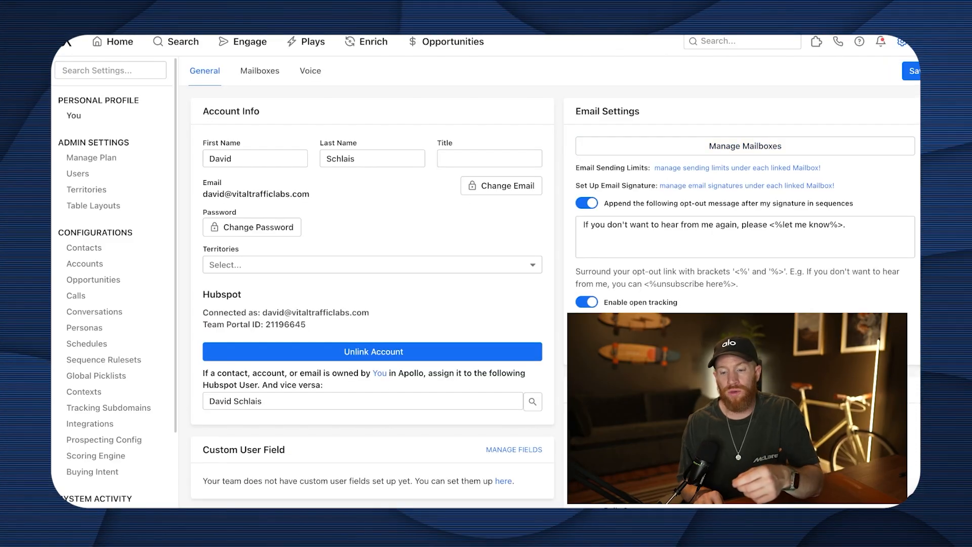
Open the People search page from the Search menu
left_click(259, 70)
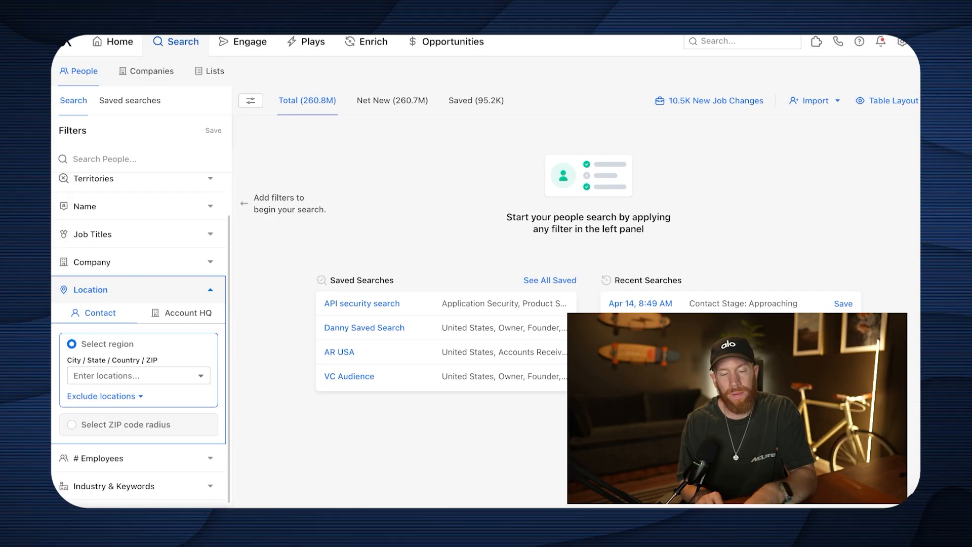
Filter people to United States, health, wellness & fitness industry, and Owner management level
left_click(134, 375)
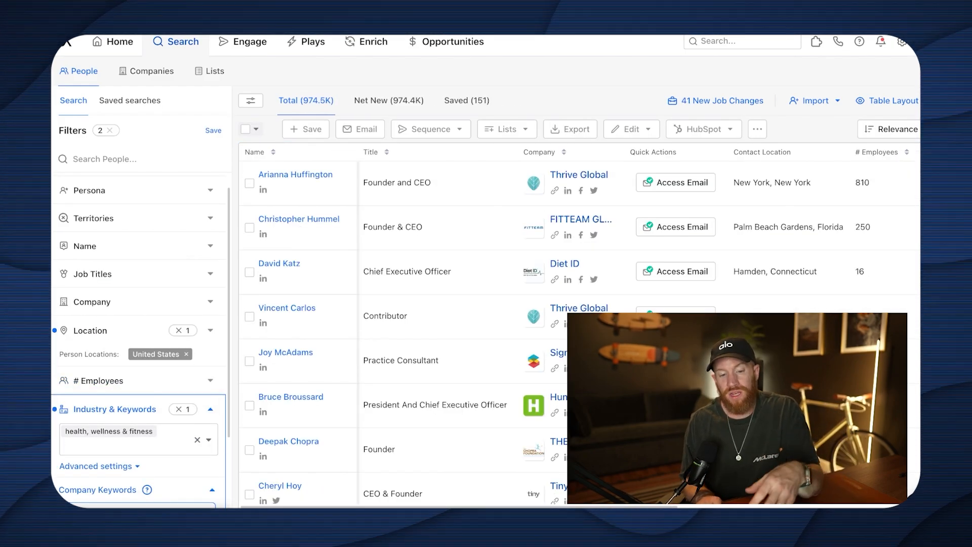
left_click(389, 100)
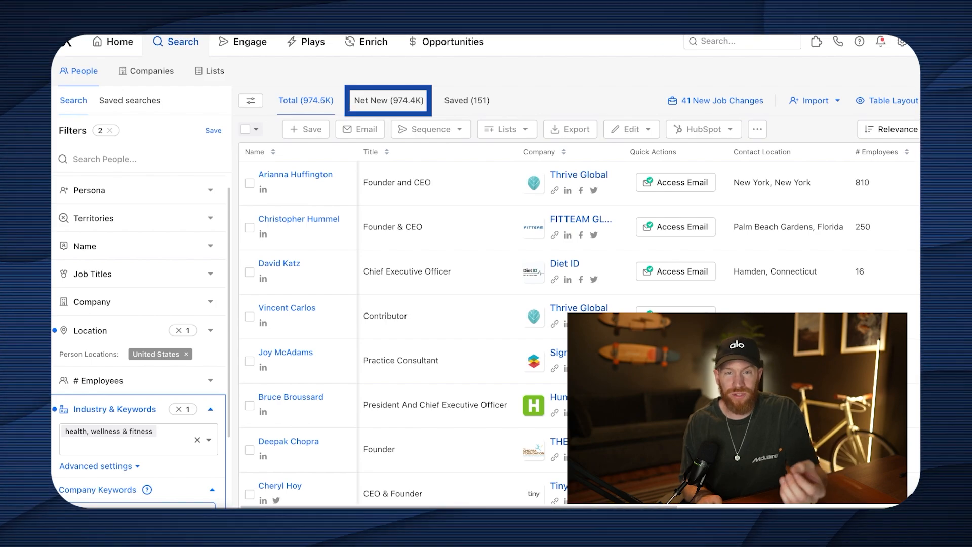
left_click(305, 101)
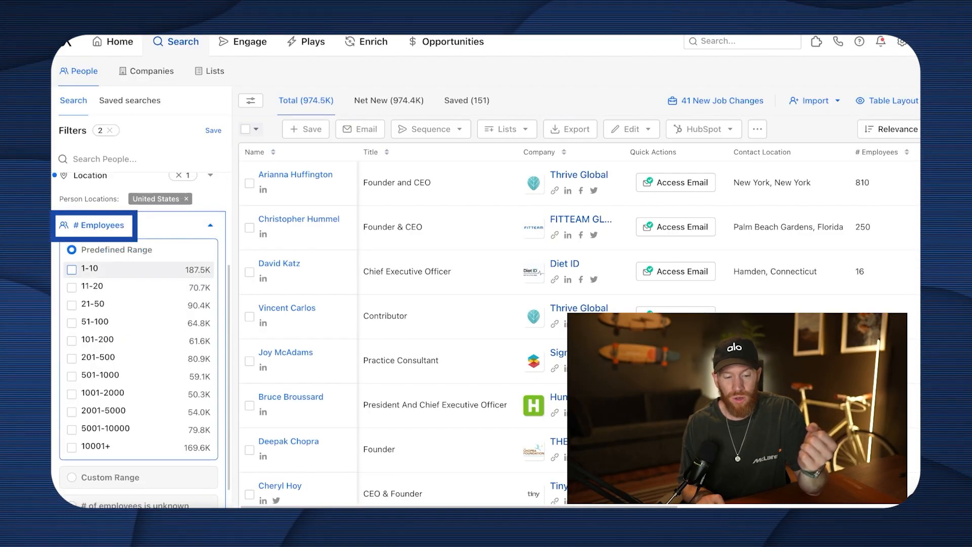
left_click(72, 305)
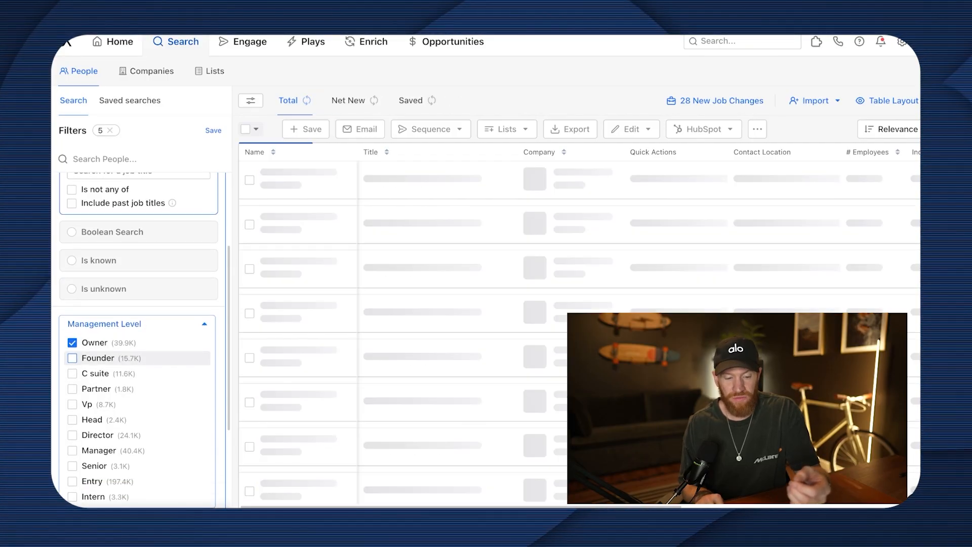
Add Founder and C suite management levels, then send the selected contacts to a sequence
left_click(72, 373)
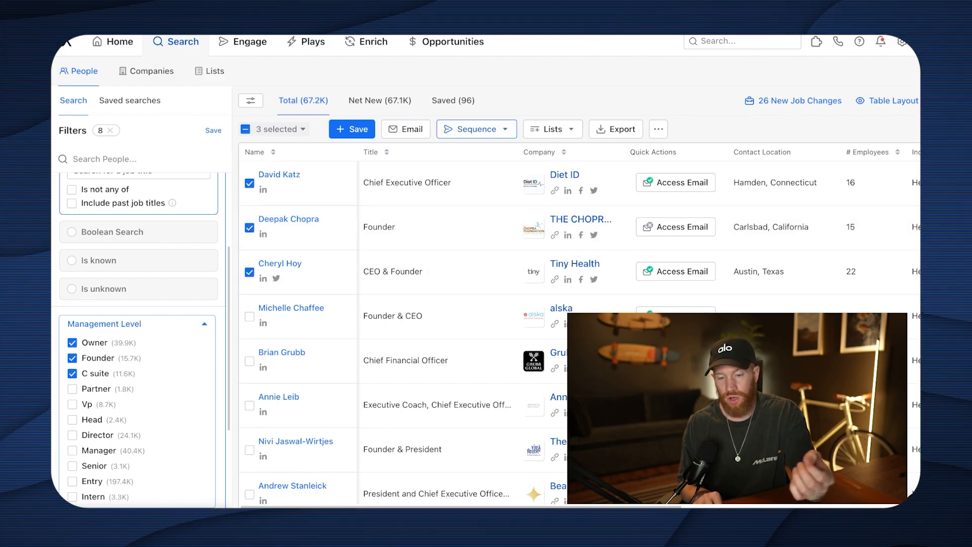
left_click(475, 129)
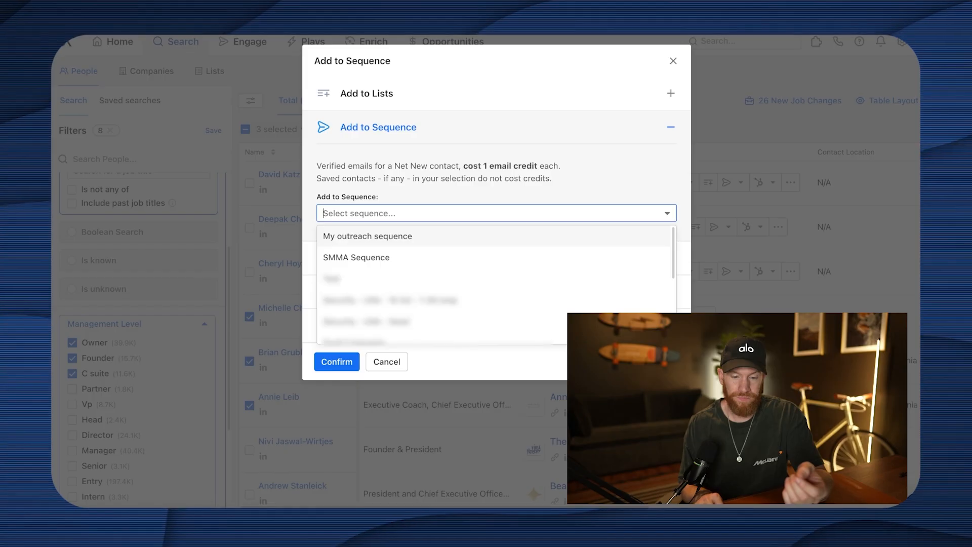
Add the three contacts to My outreach sequence and open that sequence
left_click(367, 235)
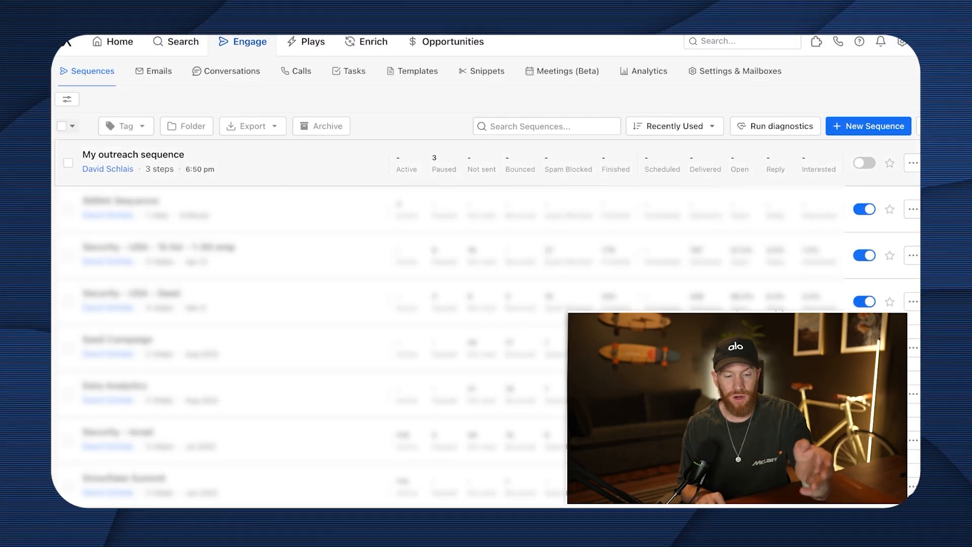
left_click(133, 154)
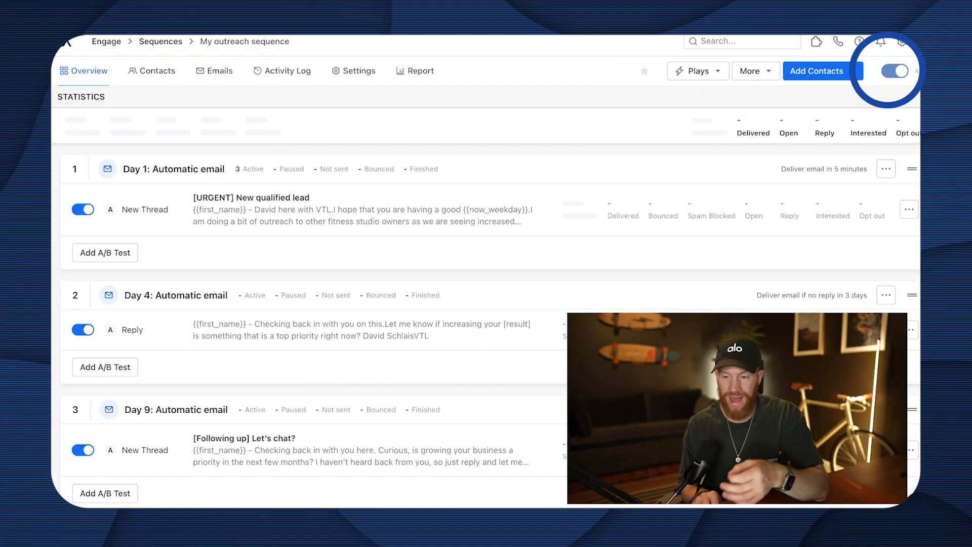